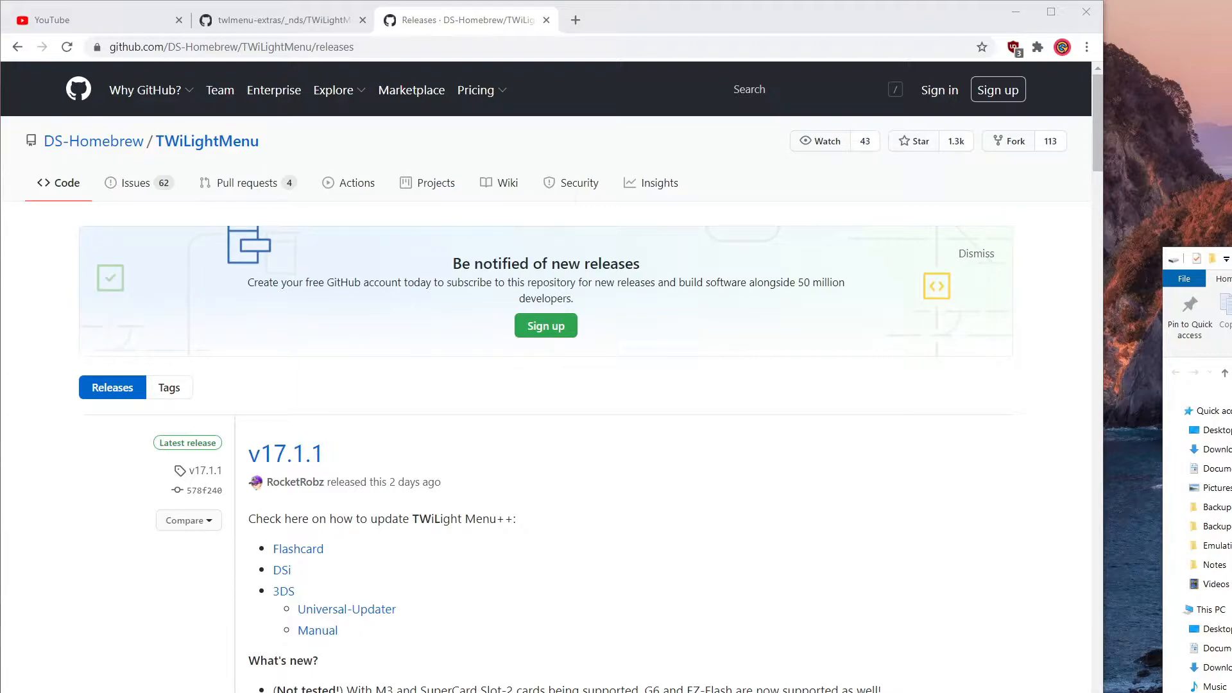
{"action": "mouse_move", "coordinate": [897, 57]}
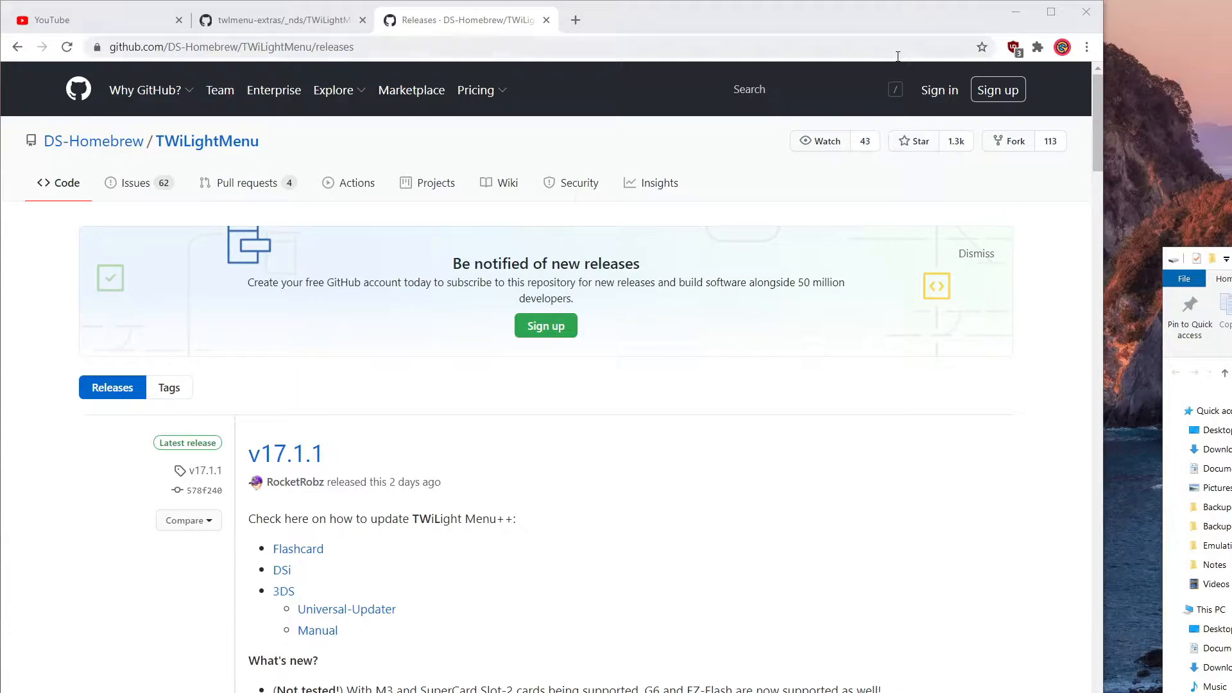
{"action": "mouse_move", "coordinate": [663, 570]}
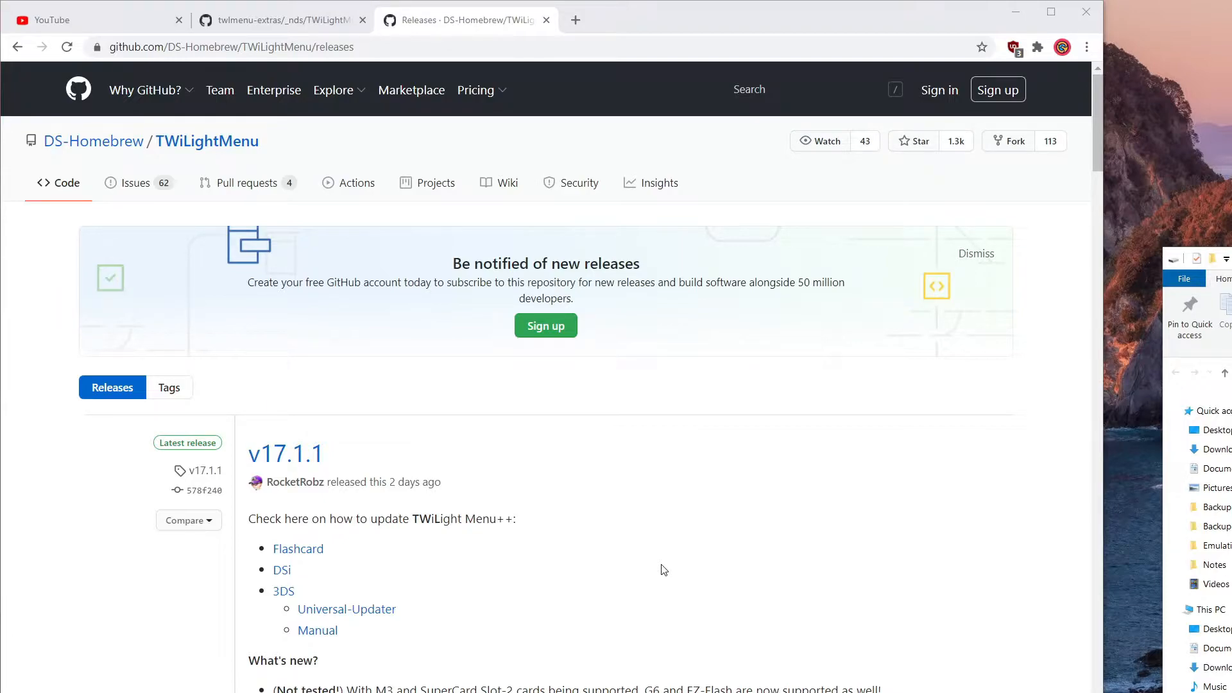
{"action": "mouse_move", "coordinate": [658, 564]}
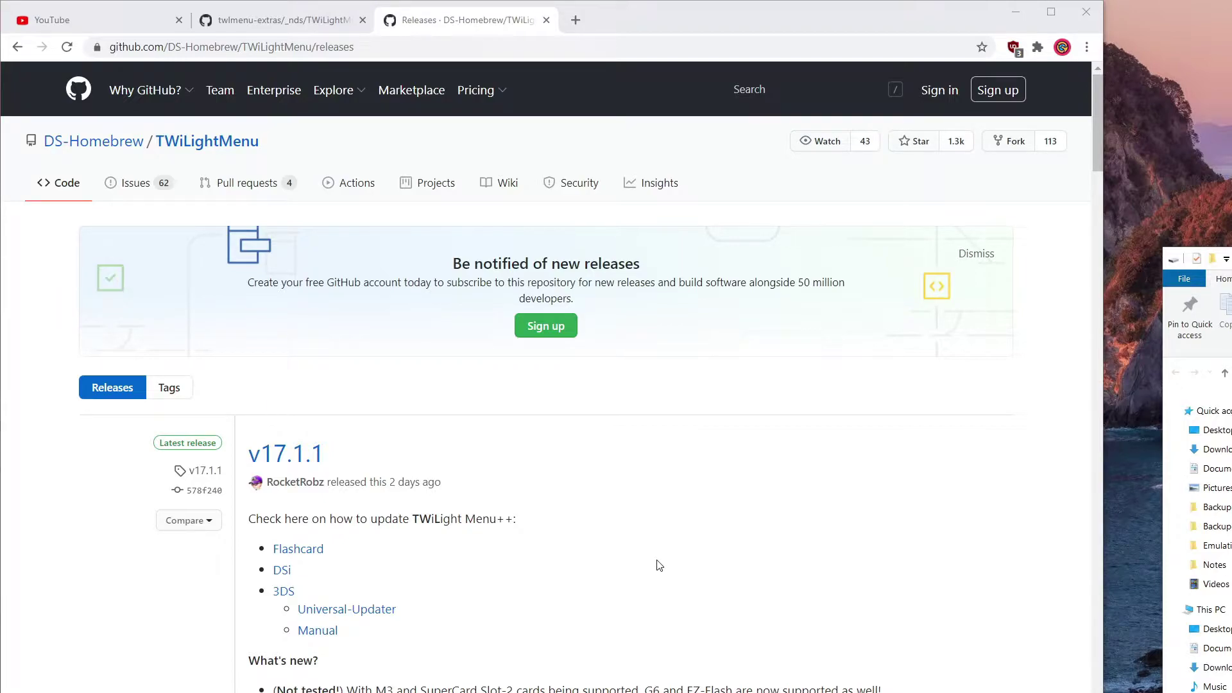
{"action": "mouse_move", "coordinate": [535, 366]}
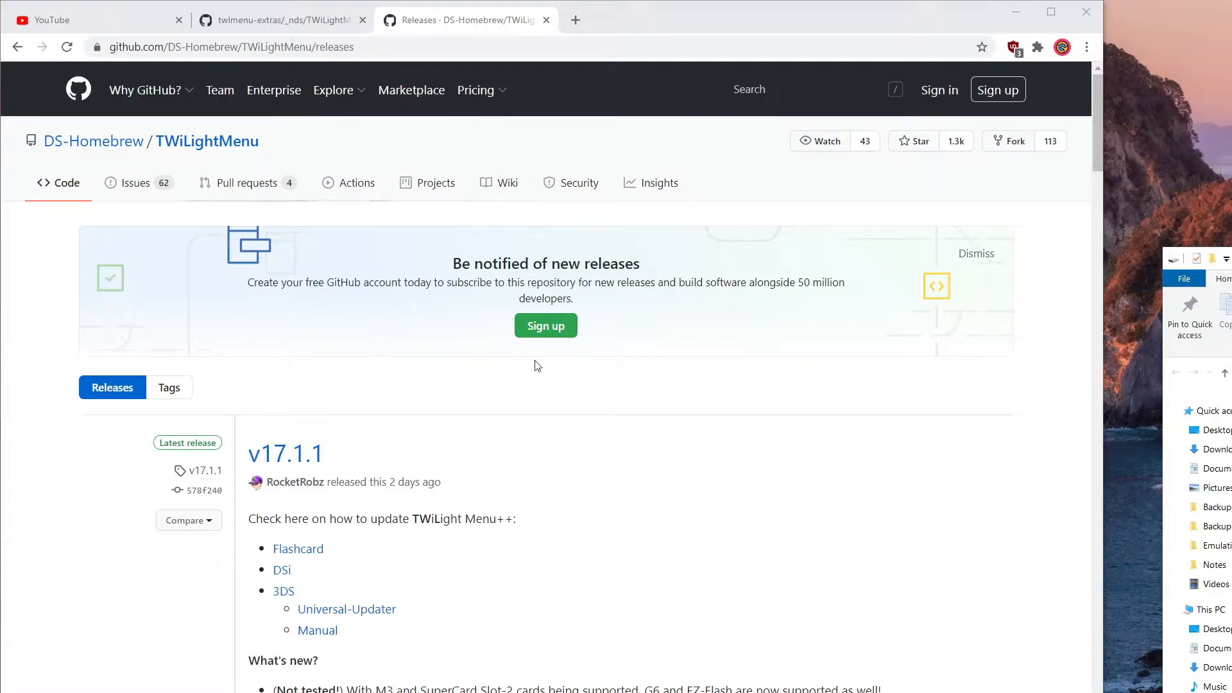
{"action": "mouse_move", "coordinate": [636, 75]}
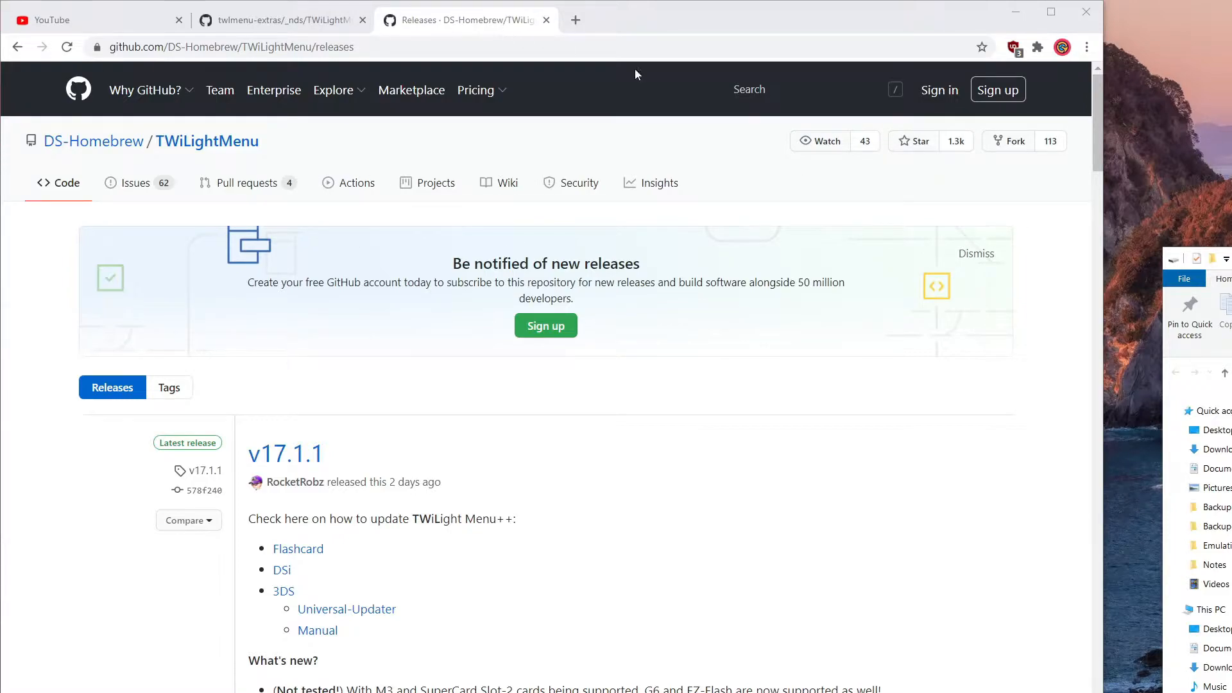
{"action": "mouse_move", "coordinate": [772, 321]}
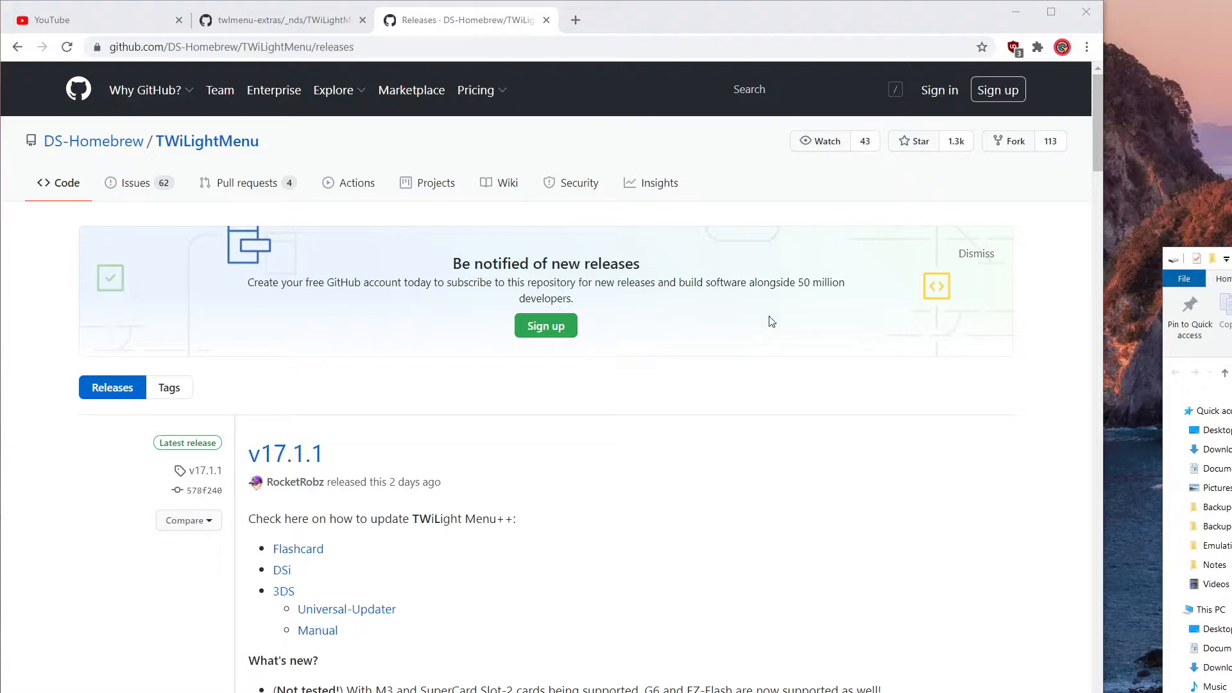
{"action": "mouse_move", "coordinate": [306, 344]}
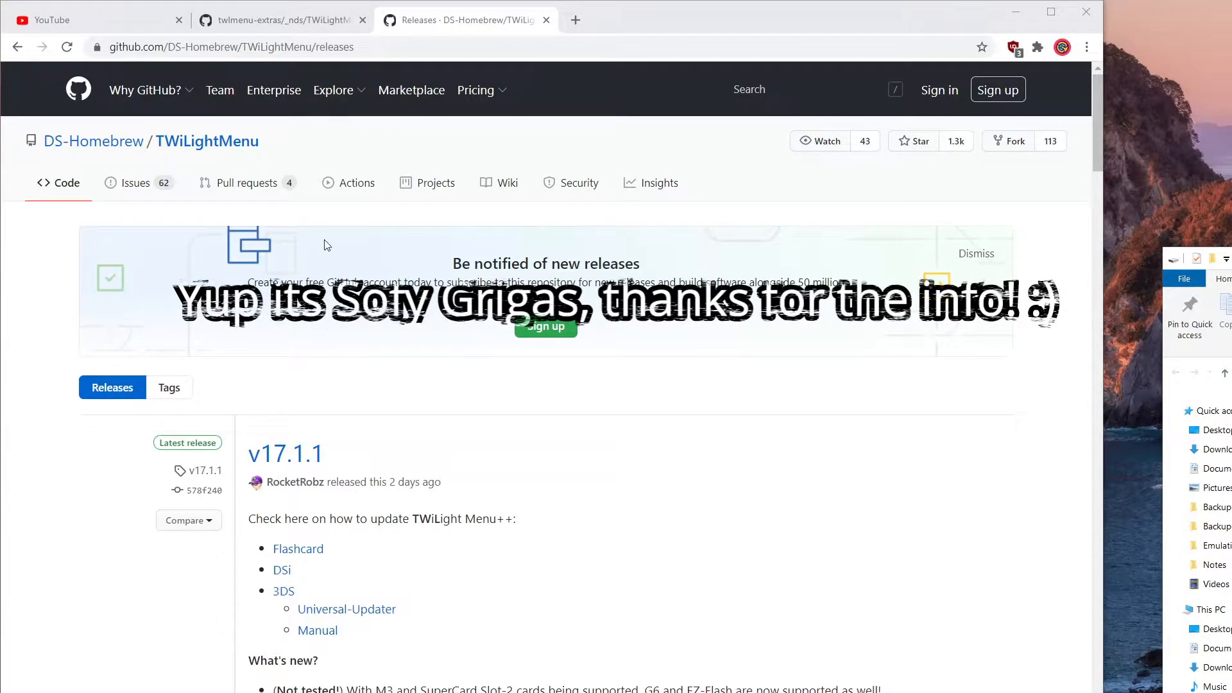
Step: Switch to the twlmenu-extras backgrounds list and open mario-bros.gif for preview
{"action": "left_click", "coordinate": [278, 19]}
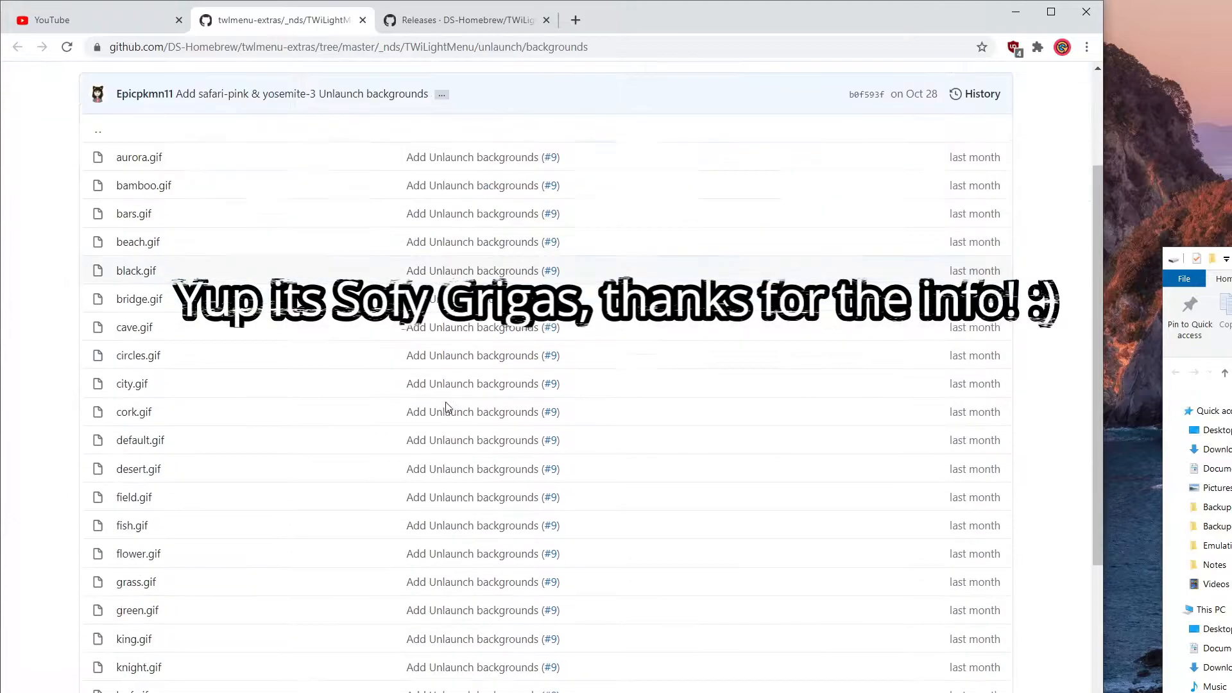
{"action": "scroll", "scroll_direction": "up", "scroll_amount": 3}
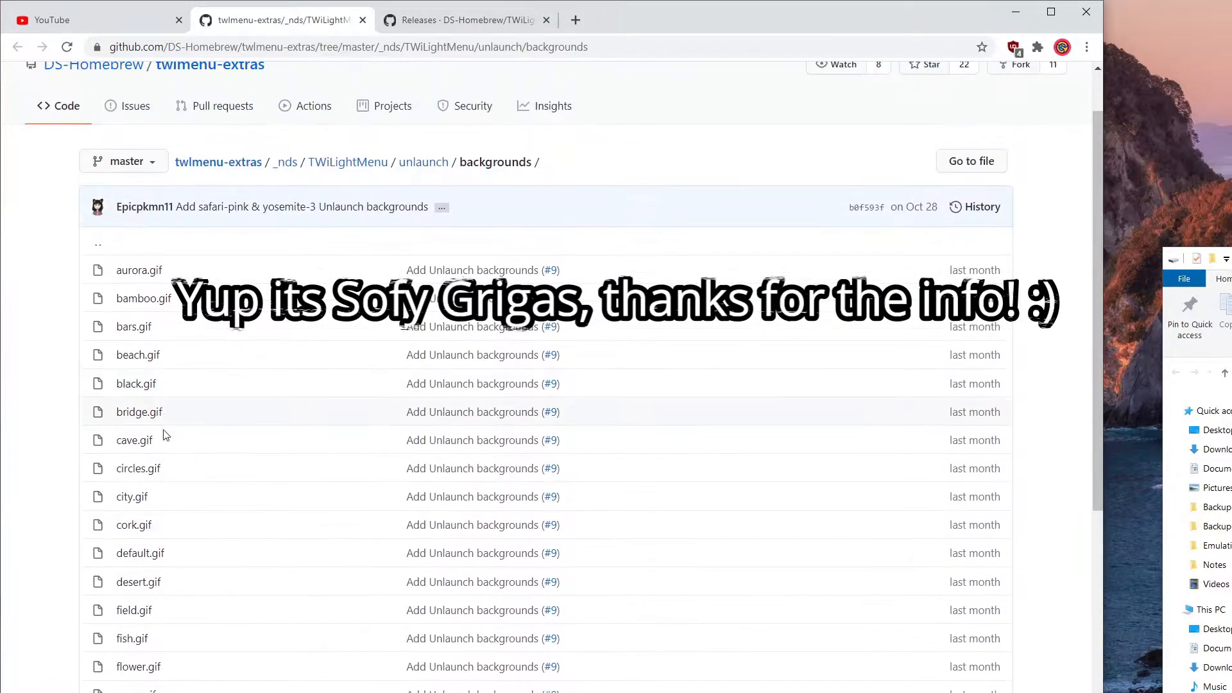
{"action": "scroll", "scroll_direction": "down", "scroll_amount": 3}
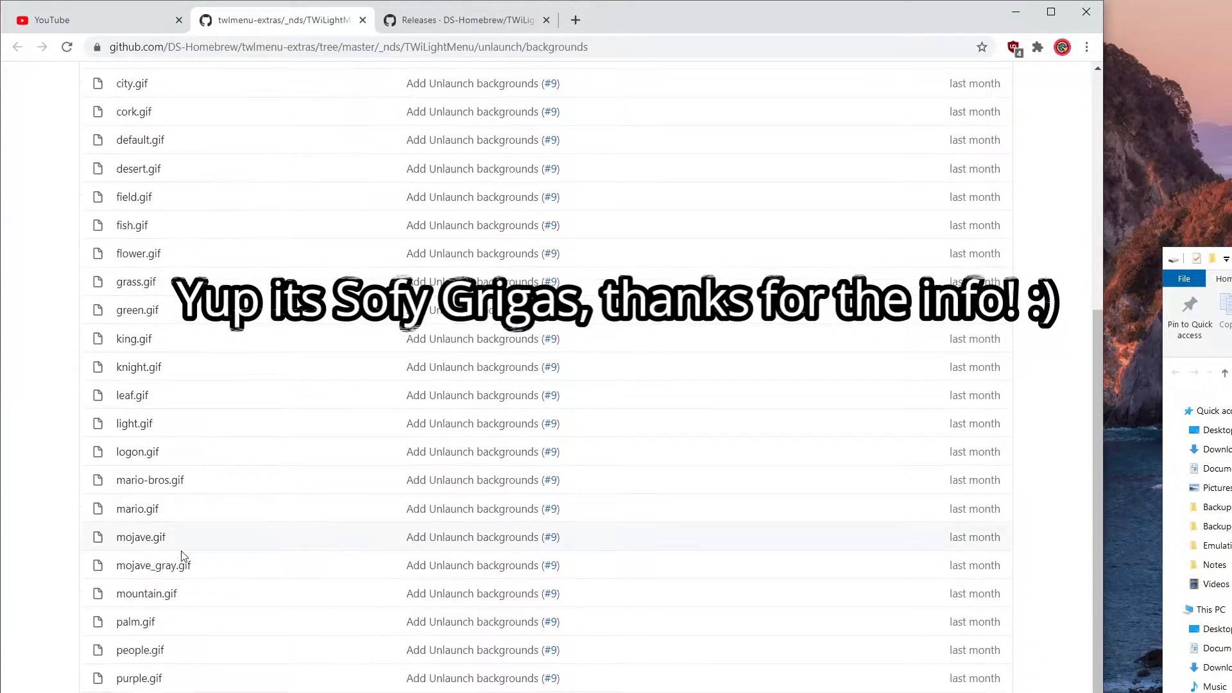
{"action": "scroll", "scroll_direction": "down", "scroll_amount": 3}
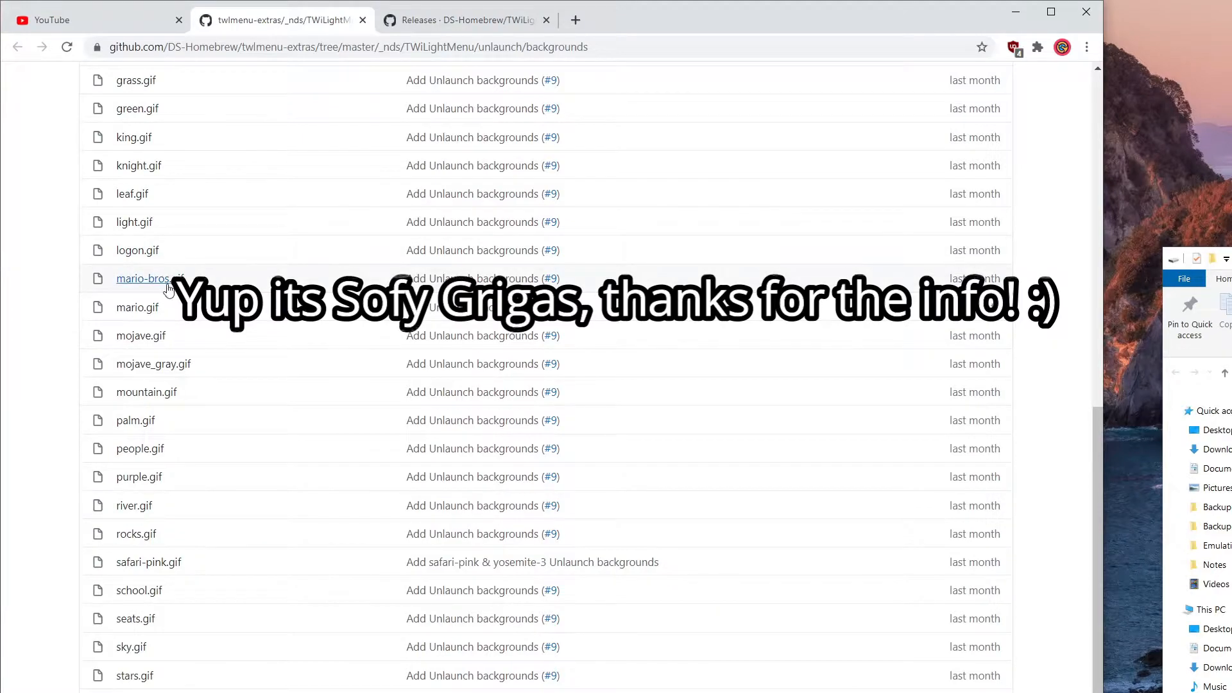
{"action": "left_click", "coordinate": [145, 279]}
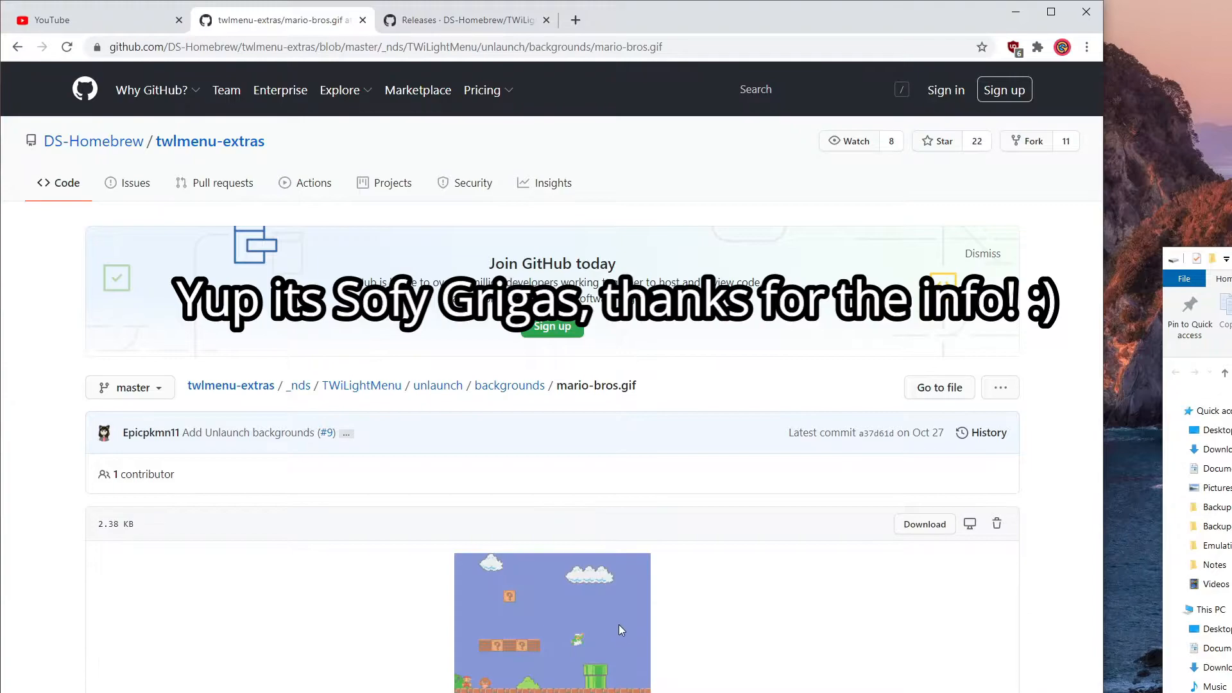
{"action": "mouse_move", "coordinate": [924, 533]}
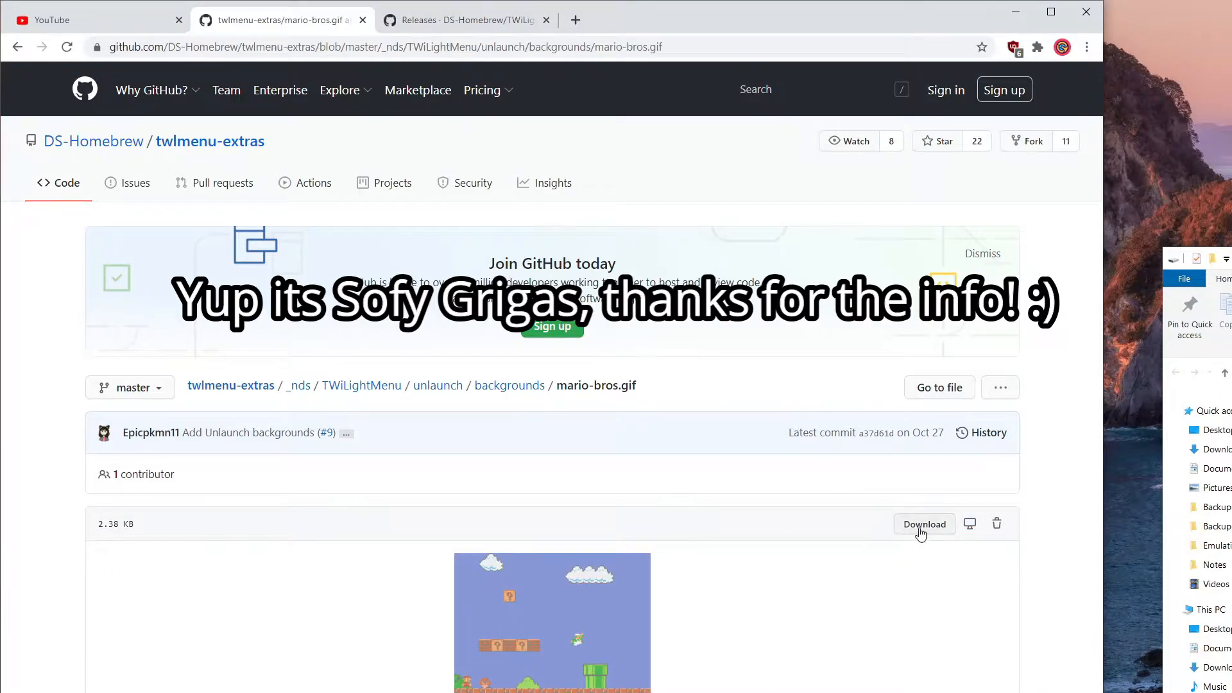
Step: Save mario-bros.gif to Downloads via 'Save image as...' and bring the Downloads window forward
{"action": "right_click", "coordinate": [550, 475]}
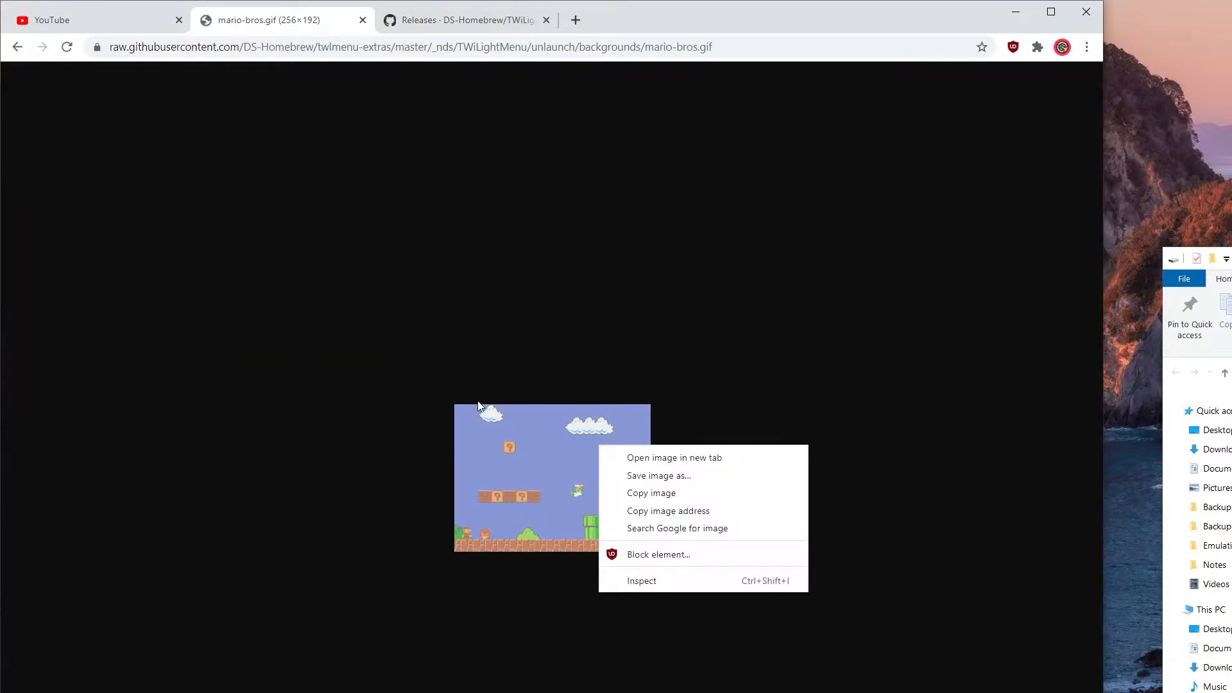
{"action": "left_click", "coordinate": [658, 475]}
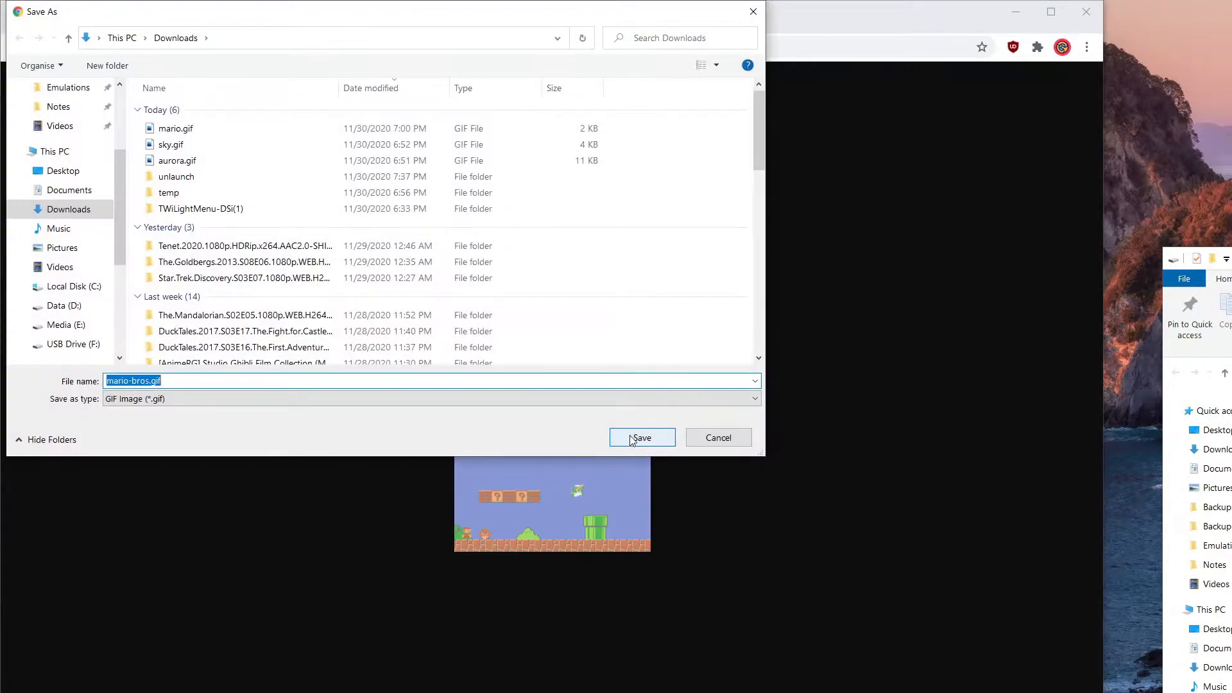
{"action": "left_click", "coordinate": [642, 437]}
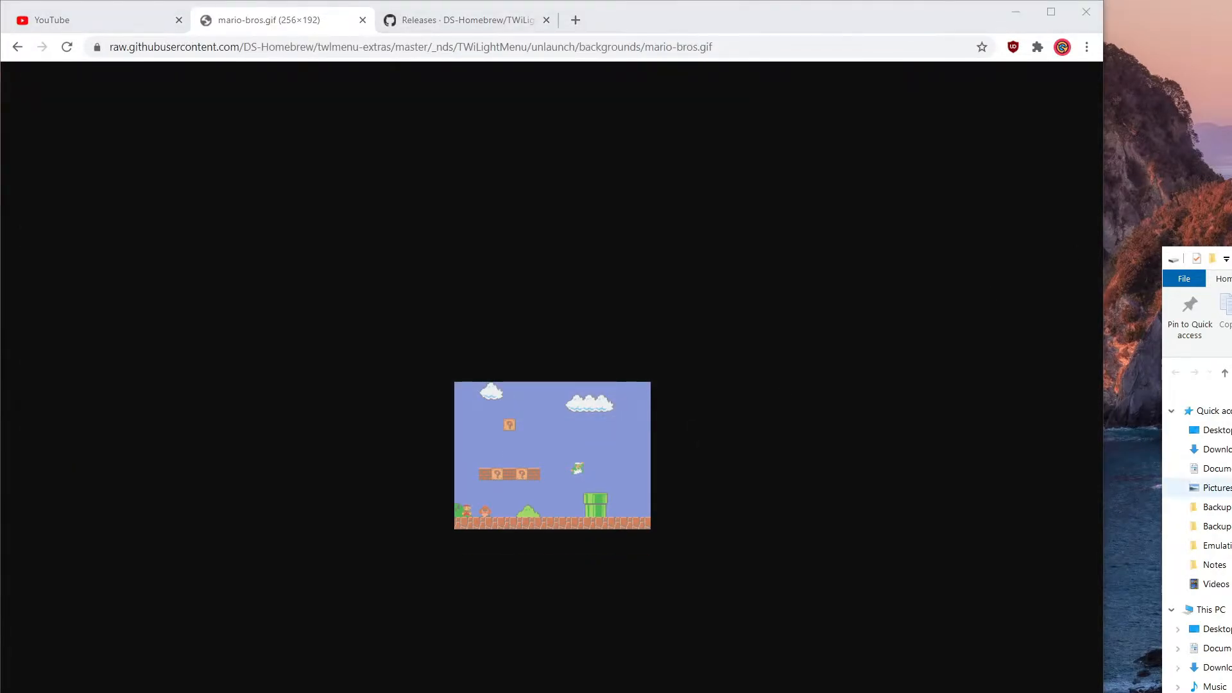
{"action": "left_click", "coordinate": [1216, 449]}
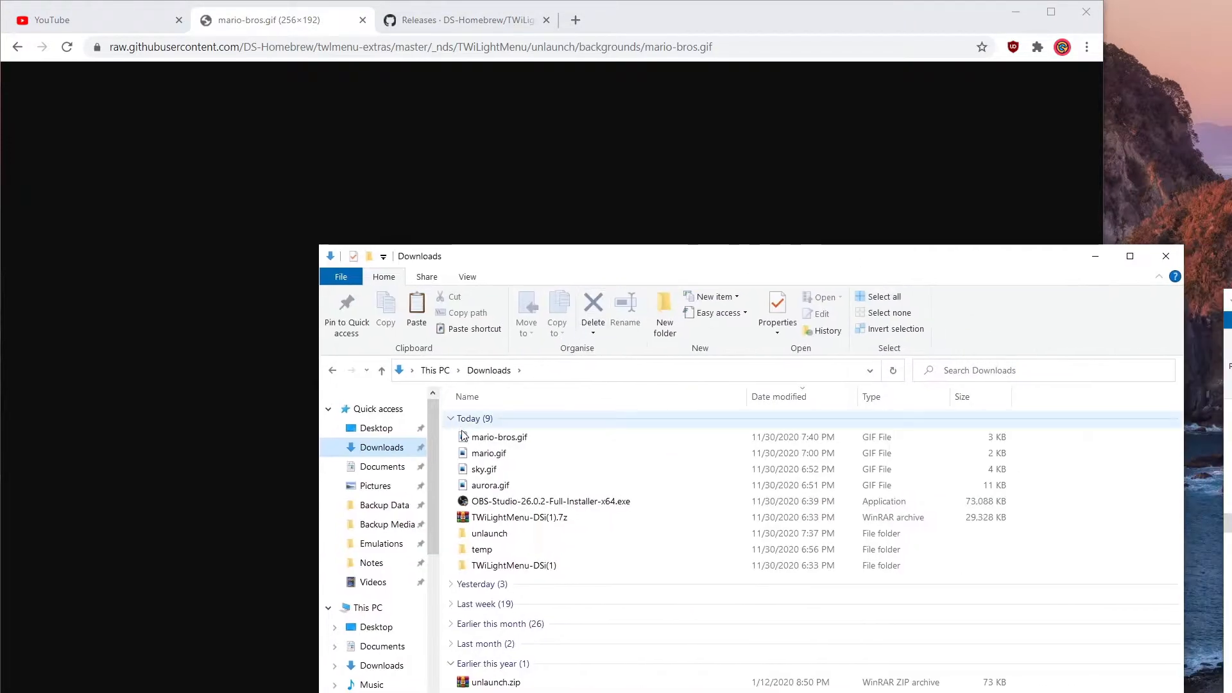
Step: View mario-bros.gif in Photos with its file info showing 256 x 192, 2.4 KB
{"action": "double_click", "coordinate": [499, 436]}
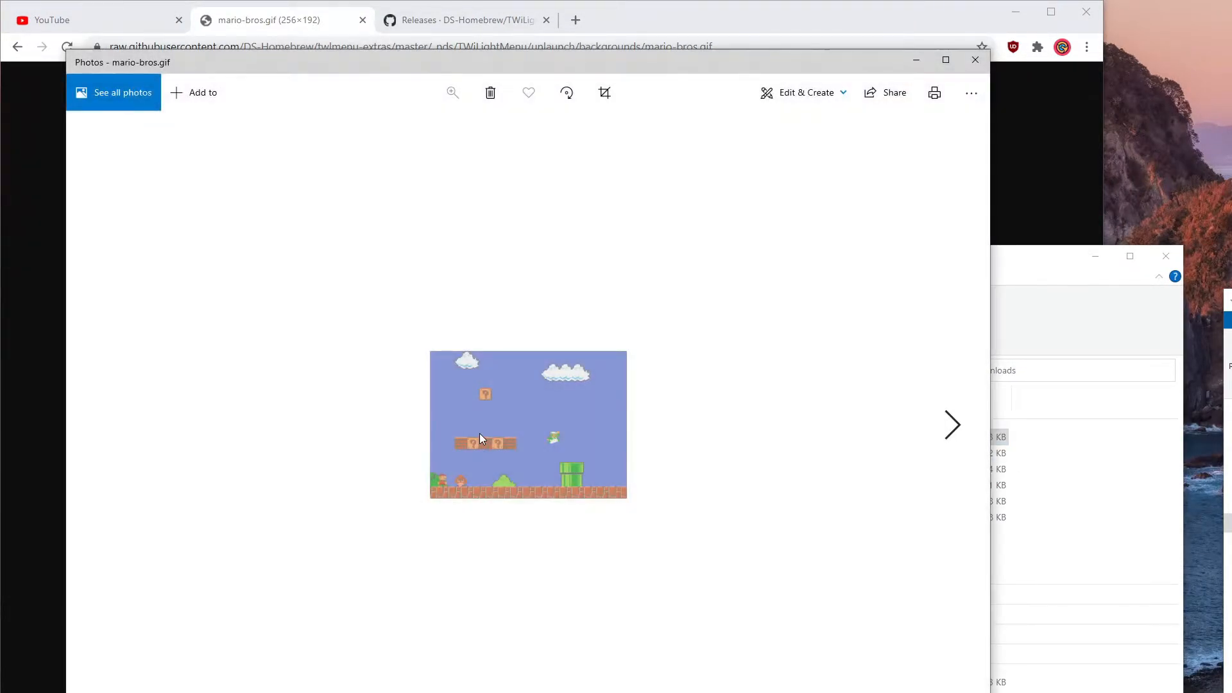
{"action": "left_click", "coordinate": [970, 92]}
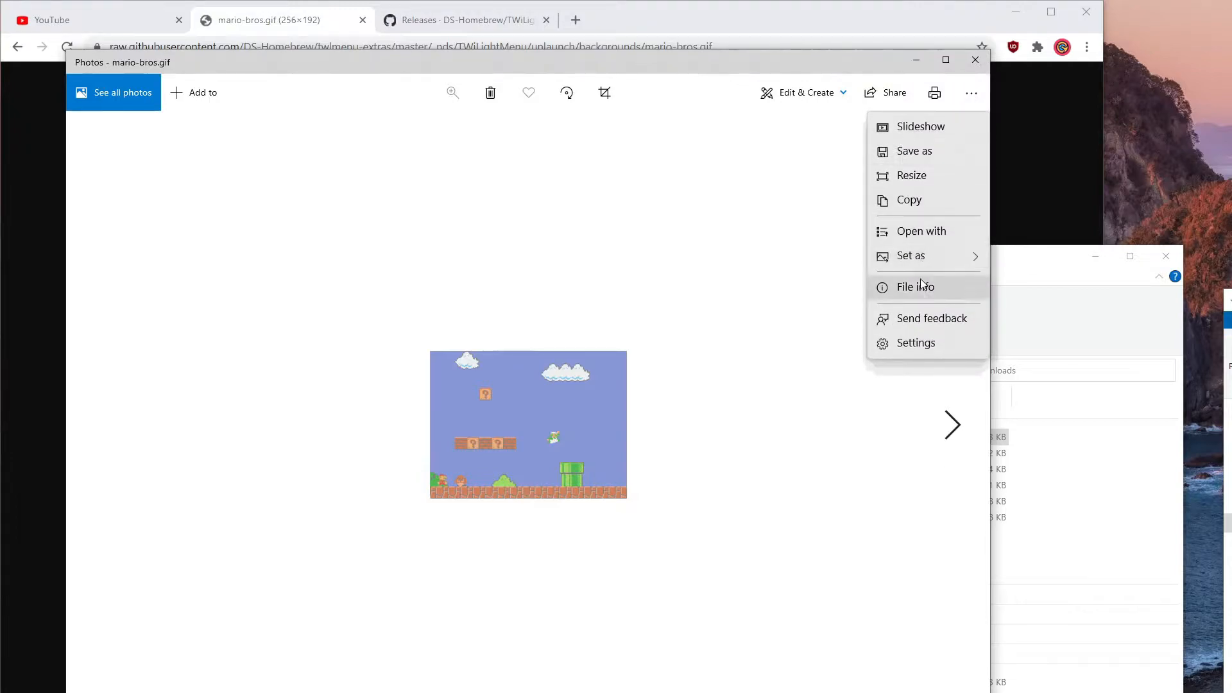
{"action": "left_click", "coordinate": [915, 286]}
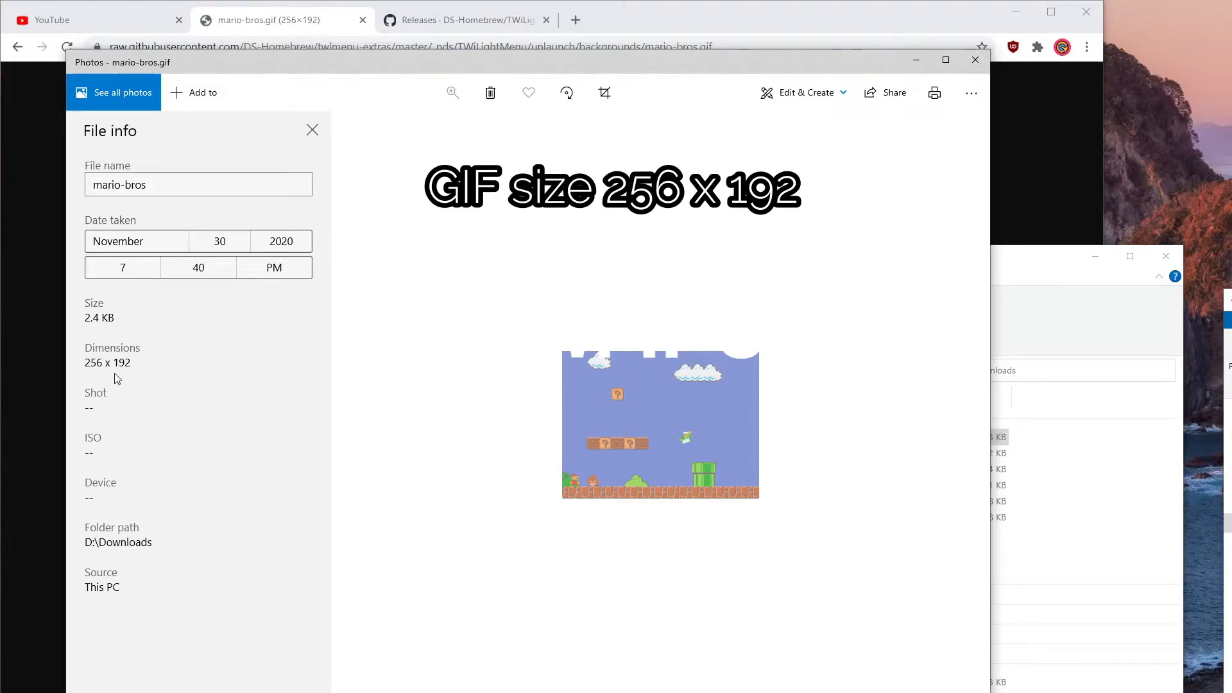
{"action": "mouse_move", "coordinate": [575, 417]}
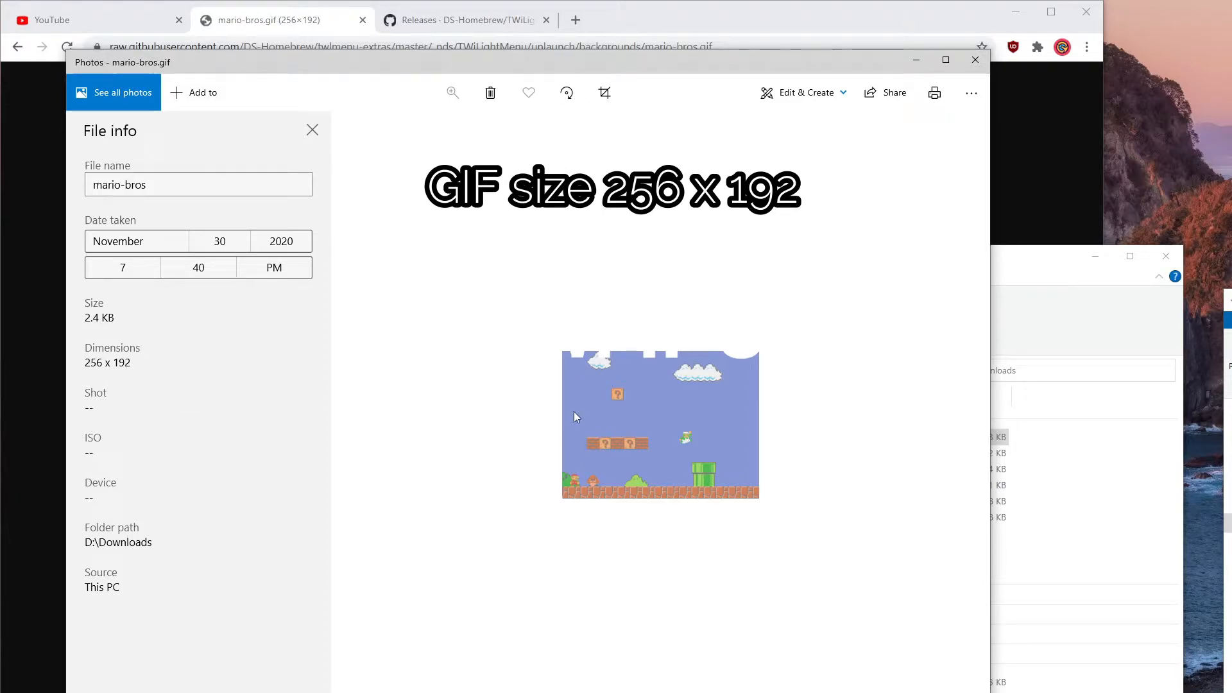
{"action": "mouse_move", "coordinate": [578, 444]}
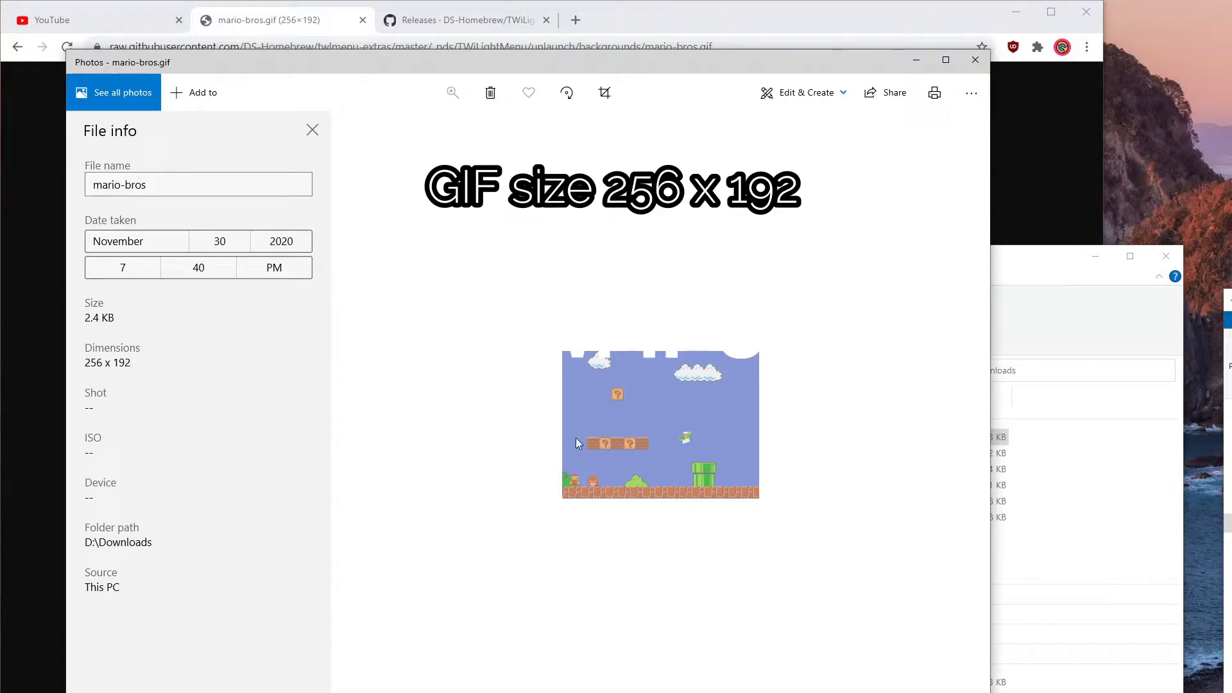
{"action": "mouse_move", "coordinate": [176, 347]}
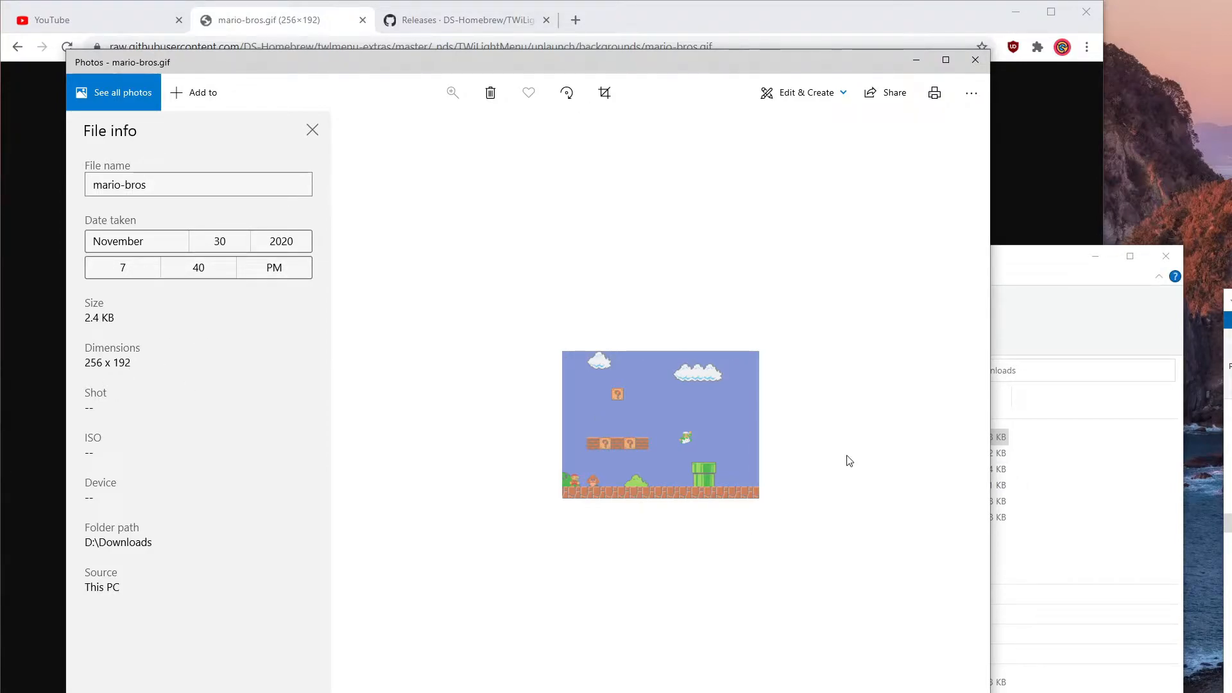
{"action": "mouse_move", "coordinate": [483, 288]}
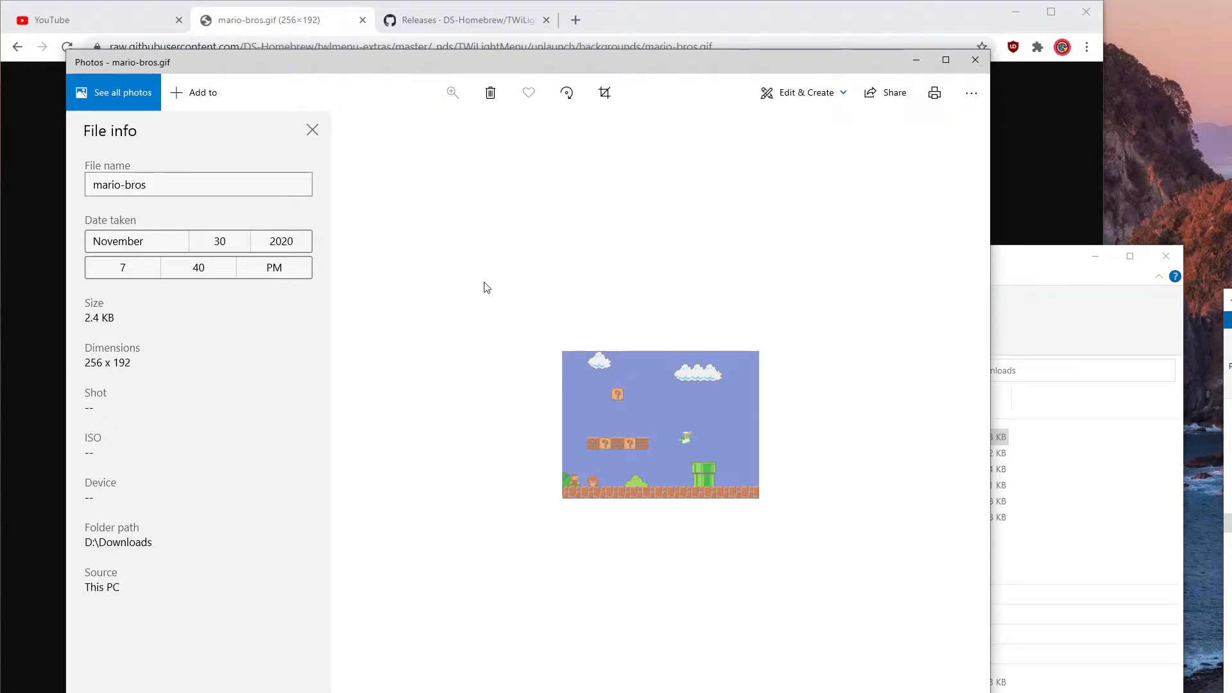
{"action": "mouse_move", "coordinate": [689, 408]}
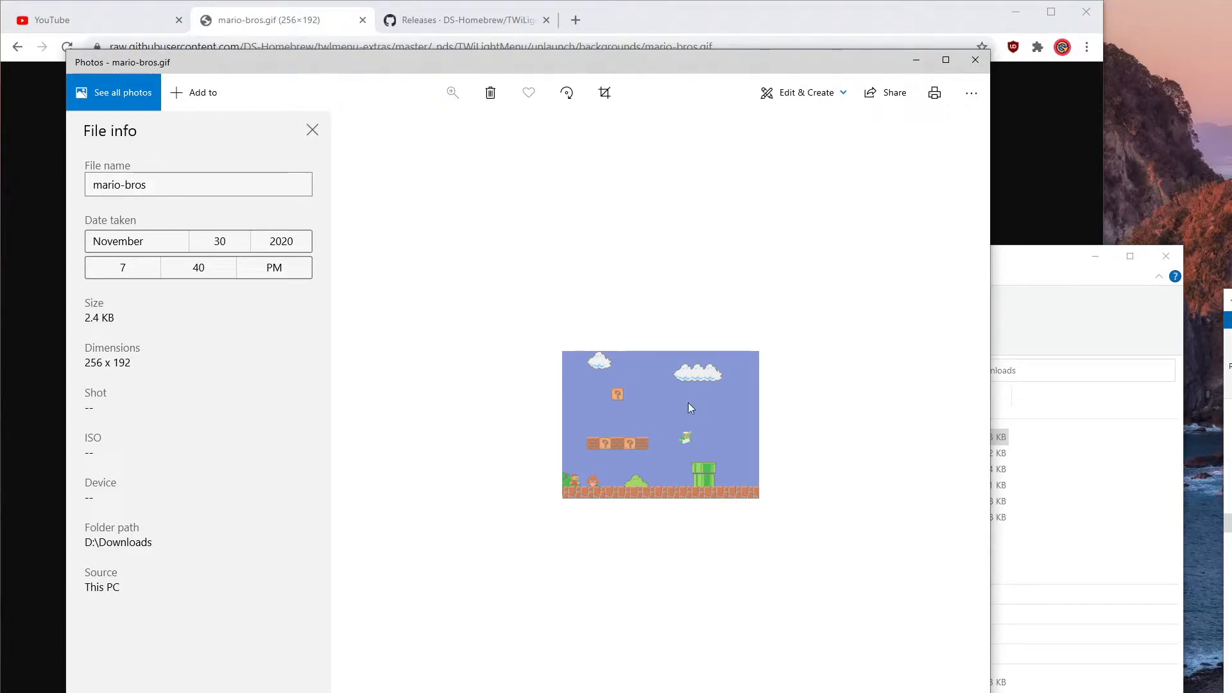
{"action": "mouse_move", "coordinate": [682, 412]}
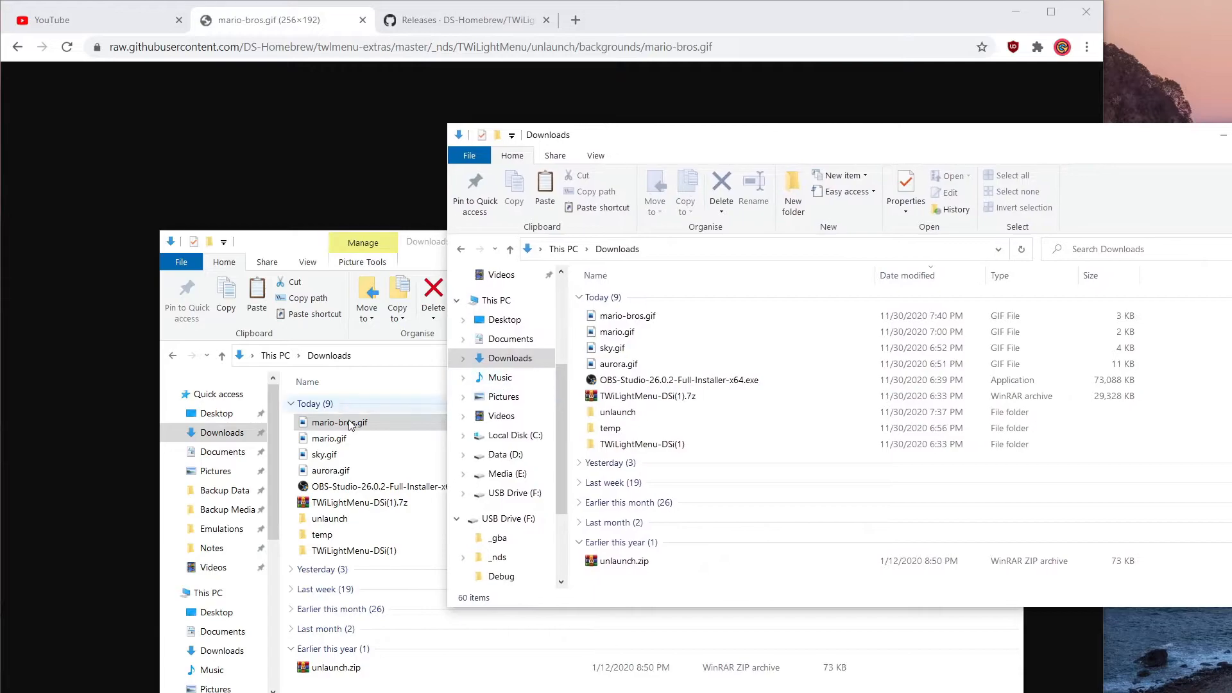
Step: Copy mario-bros.gif and browse USB Drive (F:) to _nds/TWiLightMenu/unlaunch/backgrounds to paste it there
{"action": "right_click", "coordinate": [338, 422]}
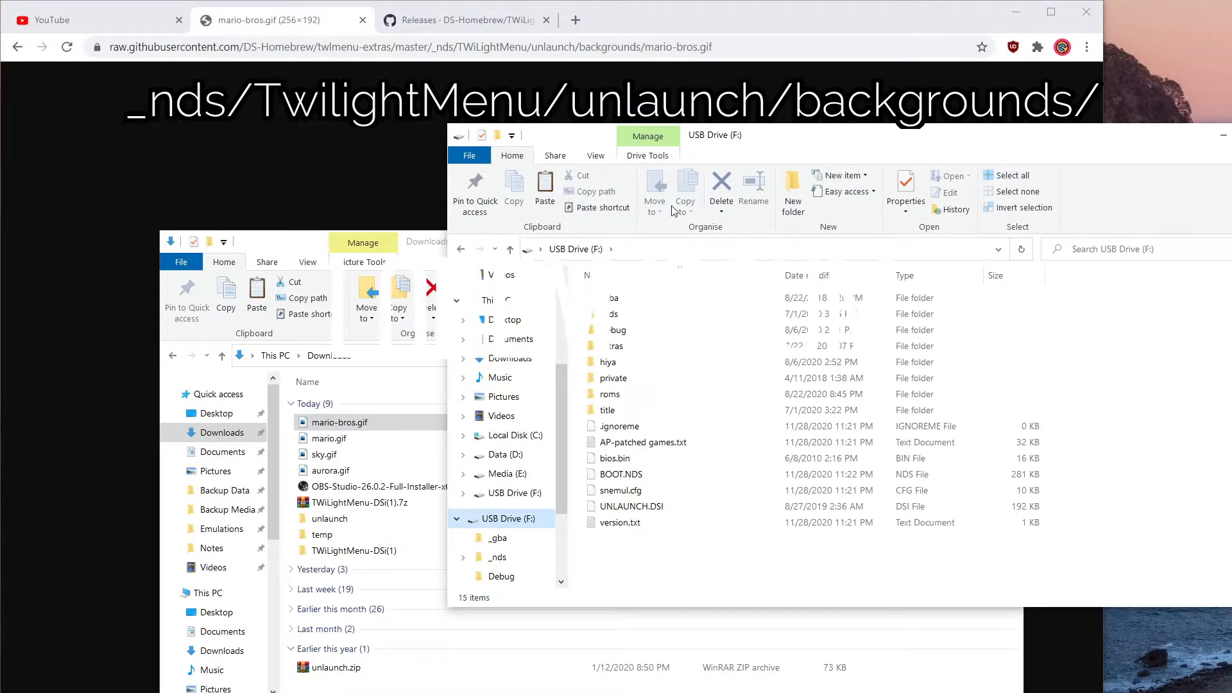
{"action": "left_click", "coordinate": [497, 555]}
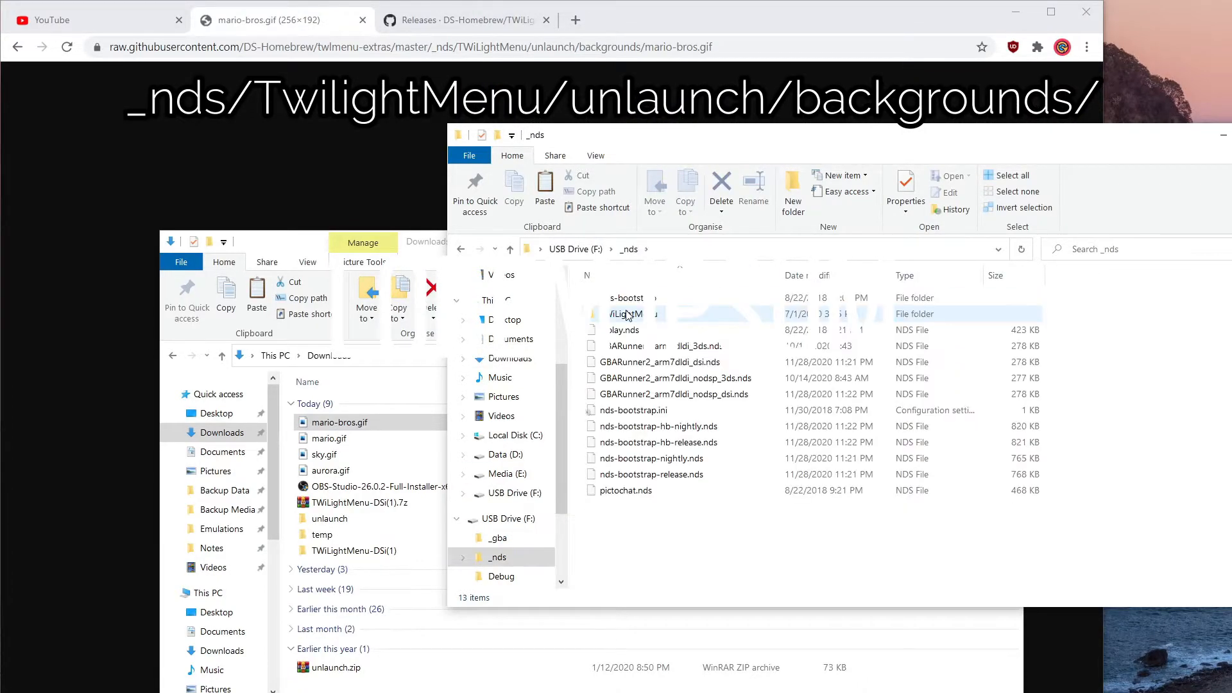
{"action": "left_click", "coordinate": [625, 297]}
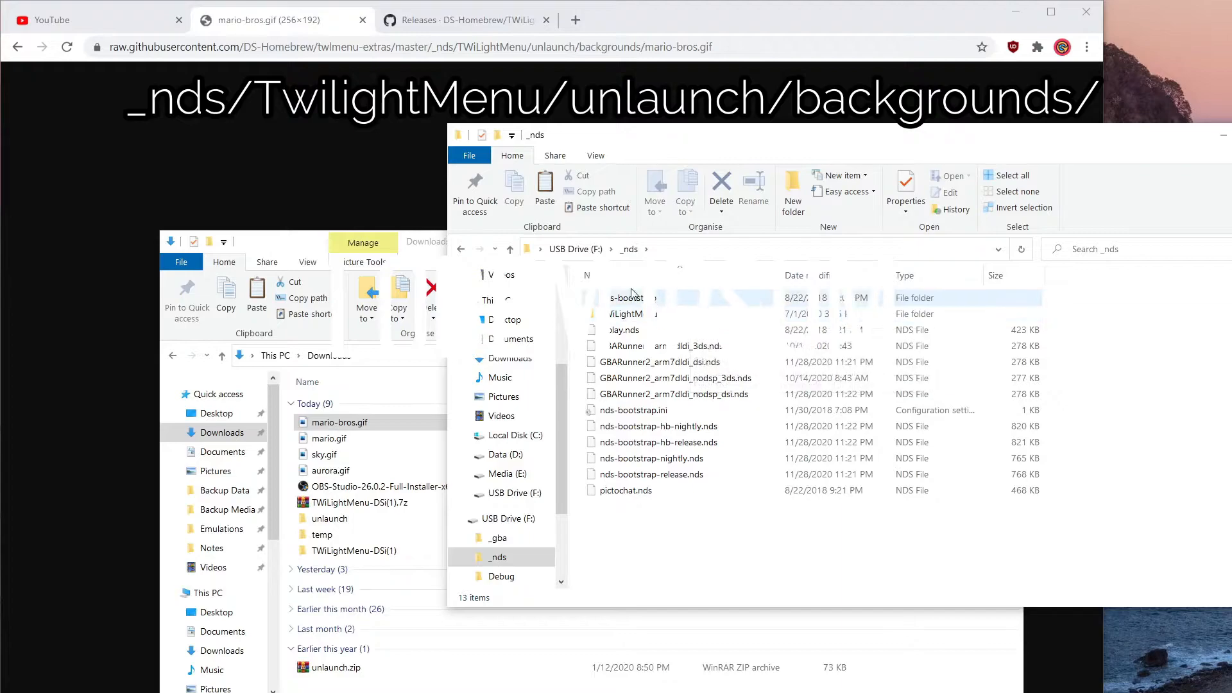
{"action": "double_click", "coordinate": [627, 313]}
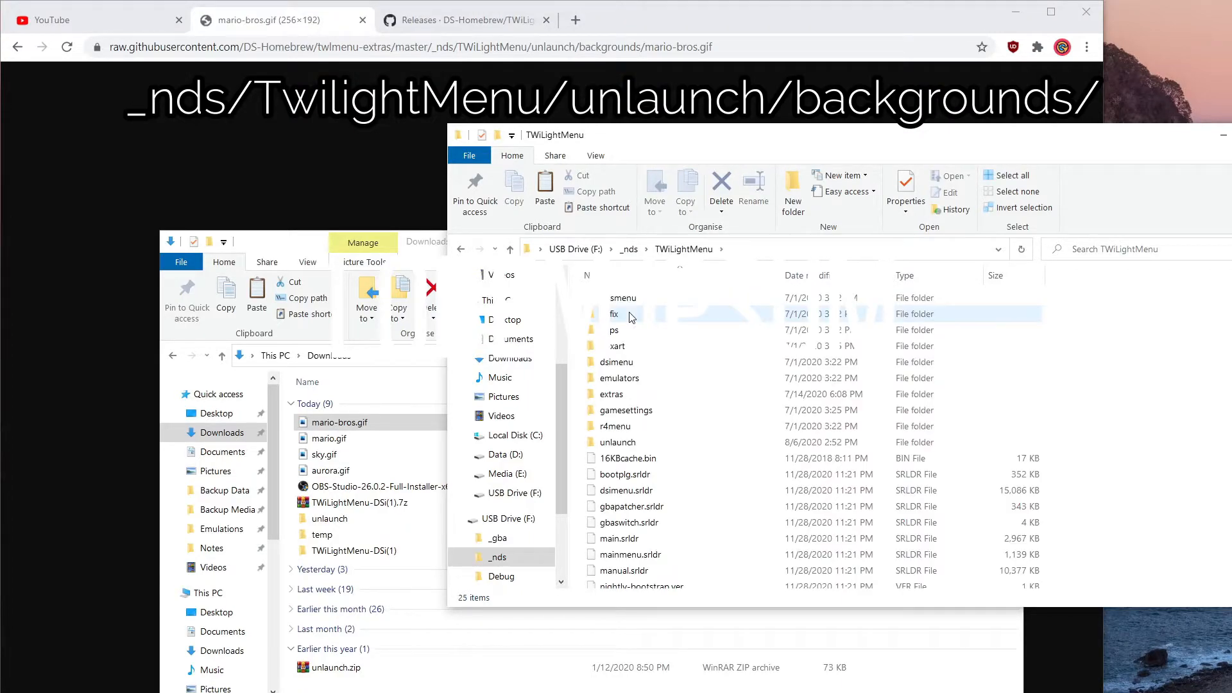
{"action": "double_click", "coordinate": [619, 442]}
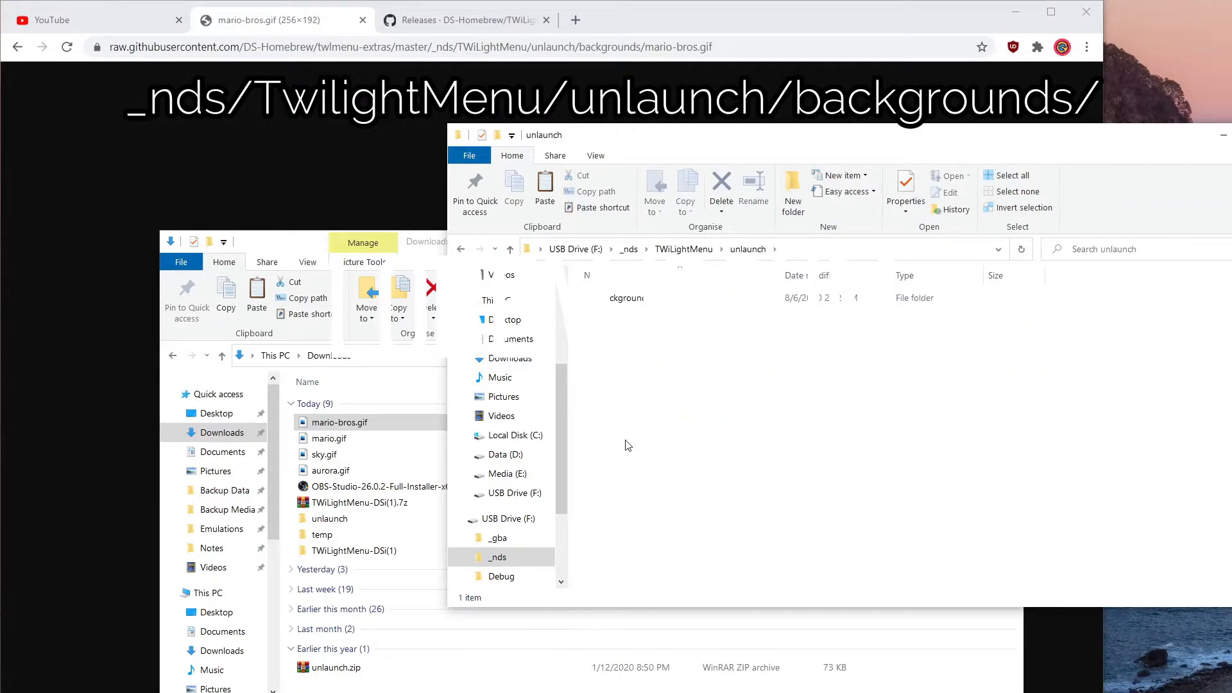
{"action": "double_click", "coordinate": [626, 297]}
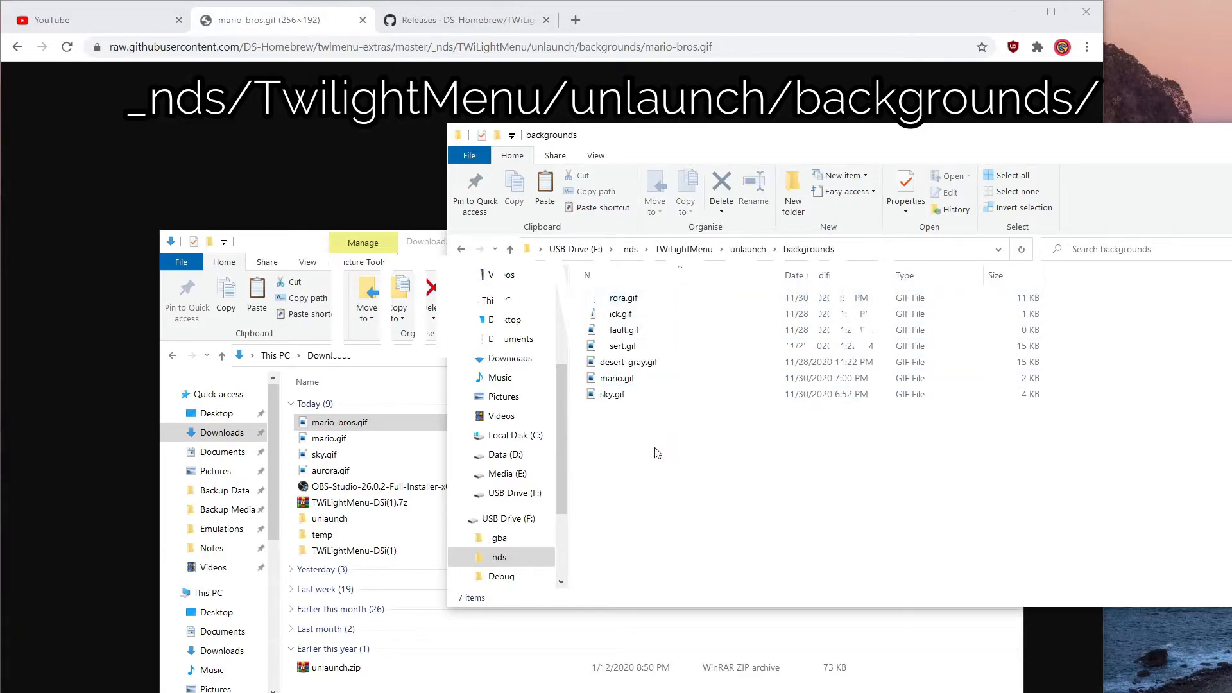
{"action": "mouse_move", "coordinate": [695, 537]}
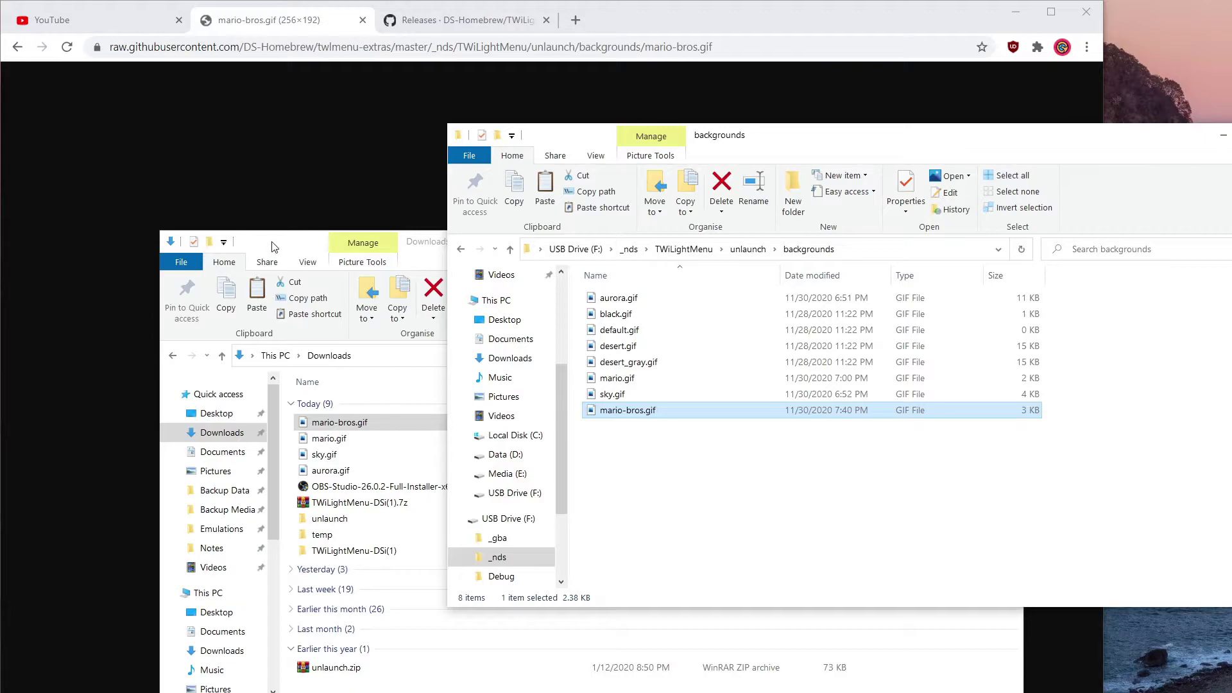
{"action": "left_click", "coordinate": [429, 241]}
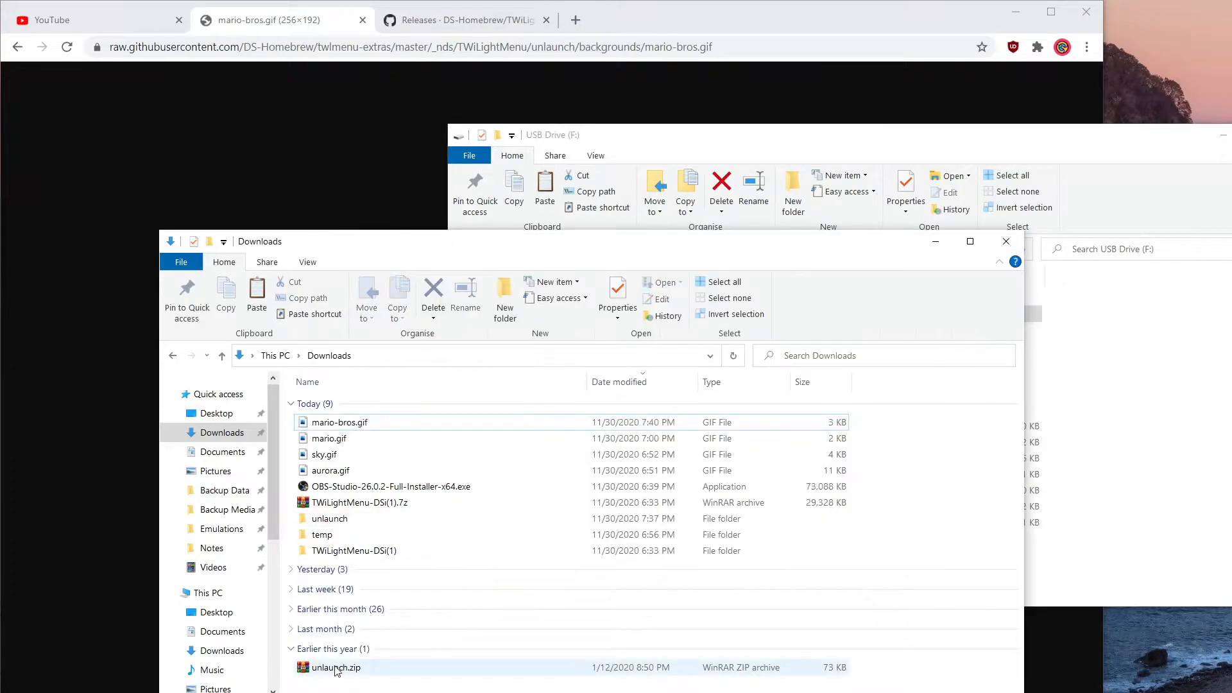
Step: Open the Downloads unlaunch folder showing UNLAUNCH.DSI beside the USB drive root
{"action": "double_click", "coordinate": [330, 517]}
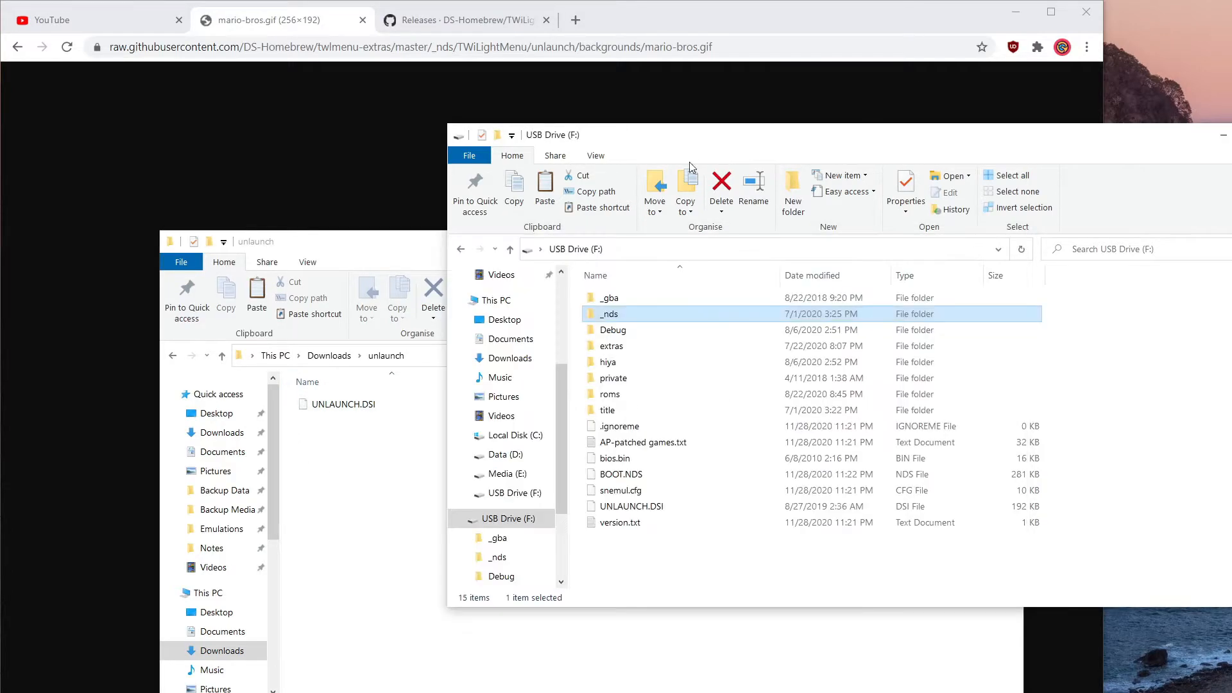
{"action": "mouse_move", "coordinate": [638, 639]}
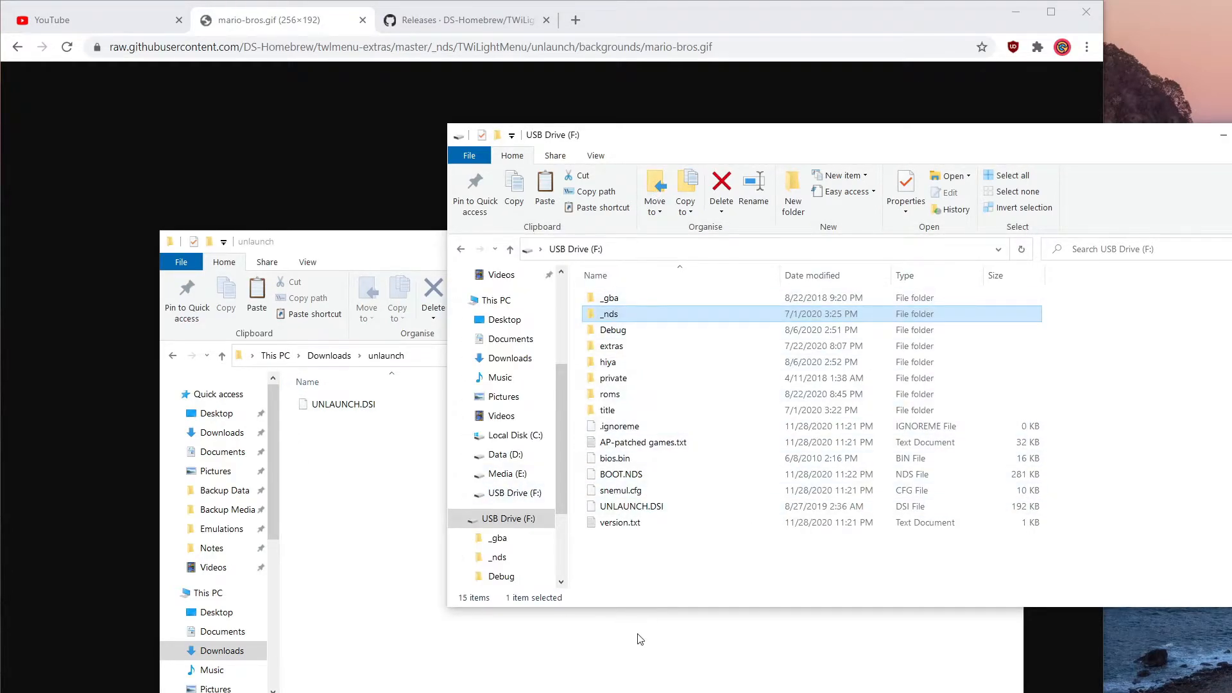
{"action": "mouse_move", "coordinate": [703, 572]}
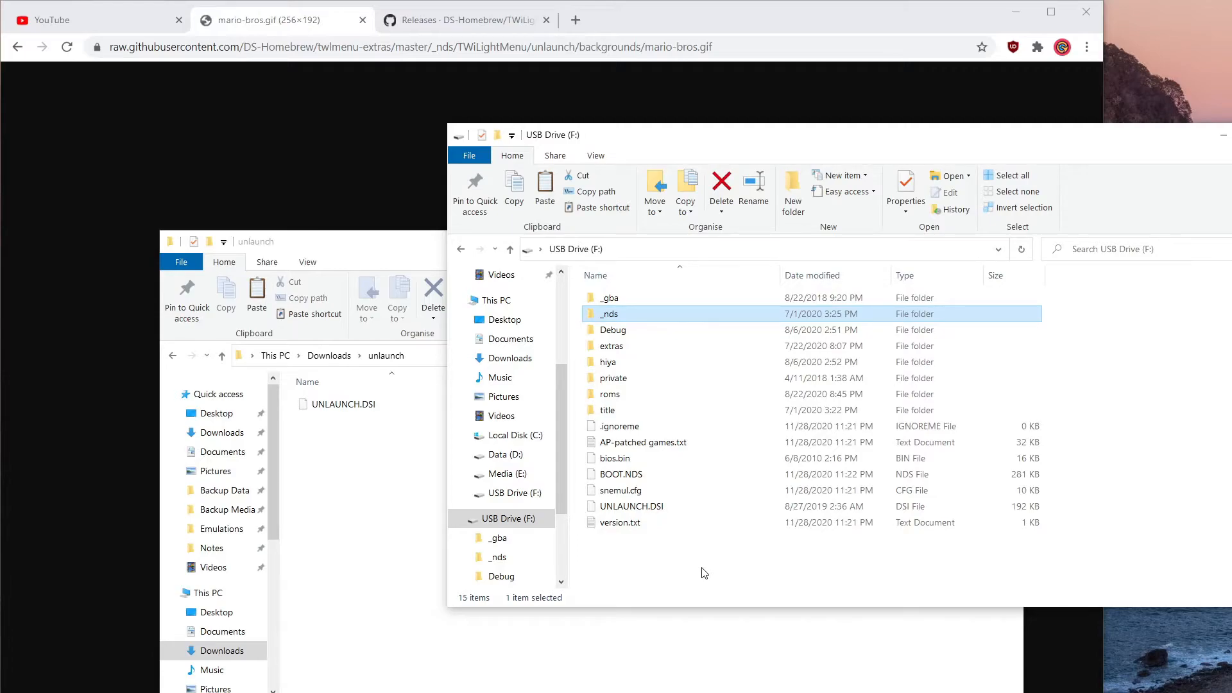
{"action": "mouse_move", "coordinate": [621, 522]}
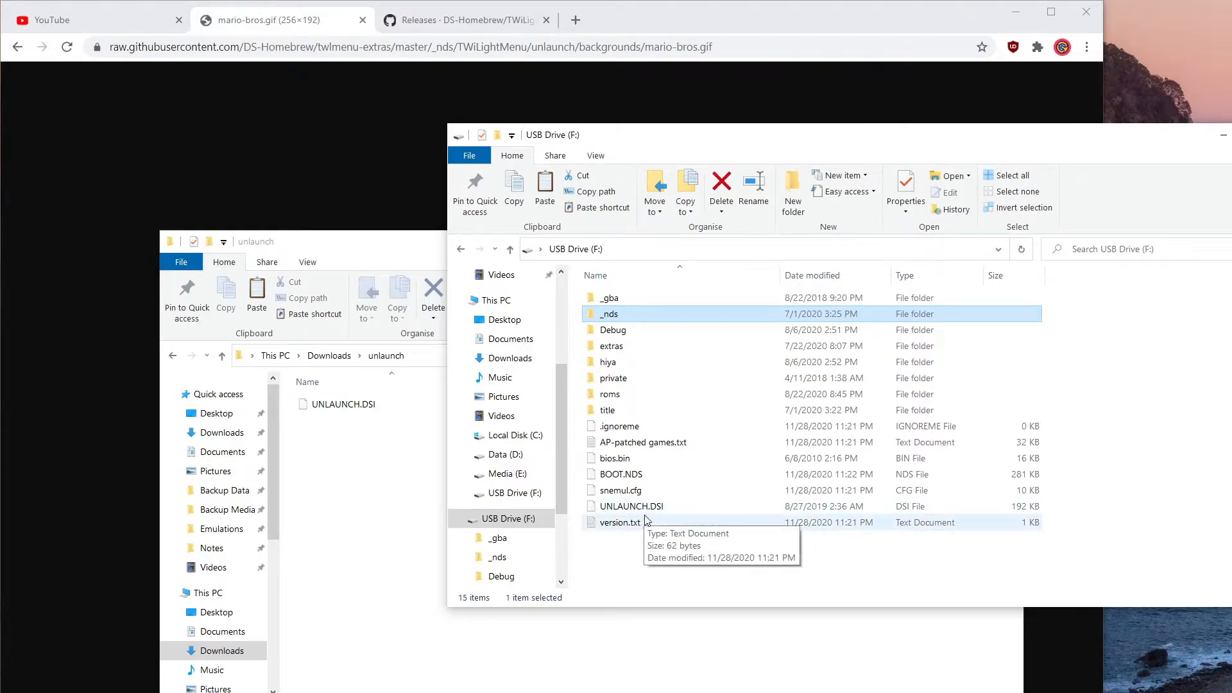